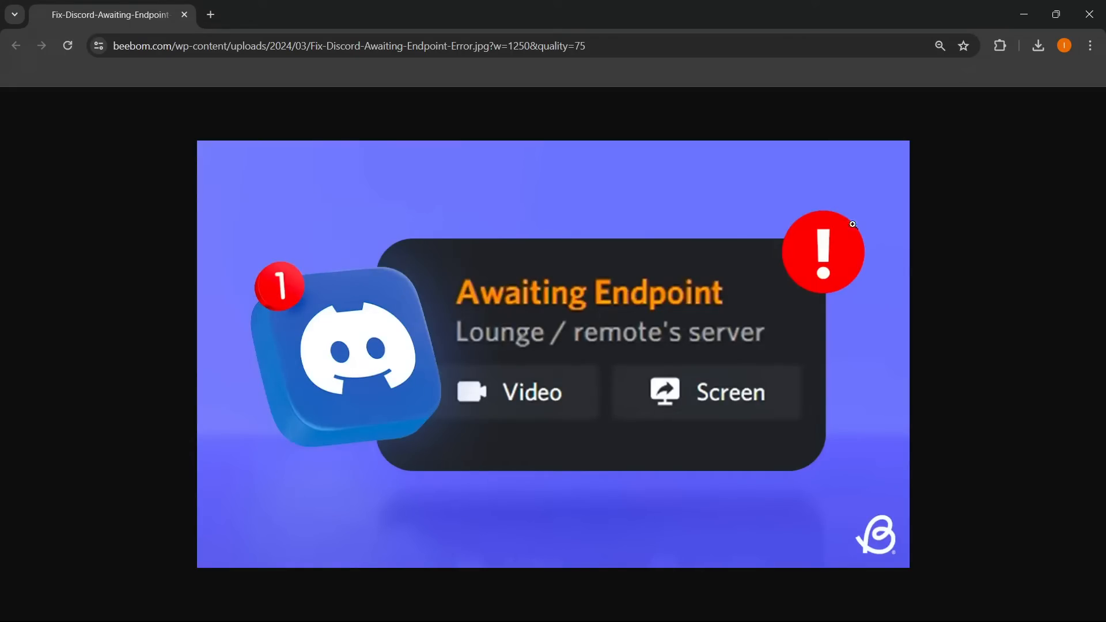
pyautogui.moveTo(528, 254)
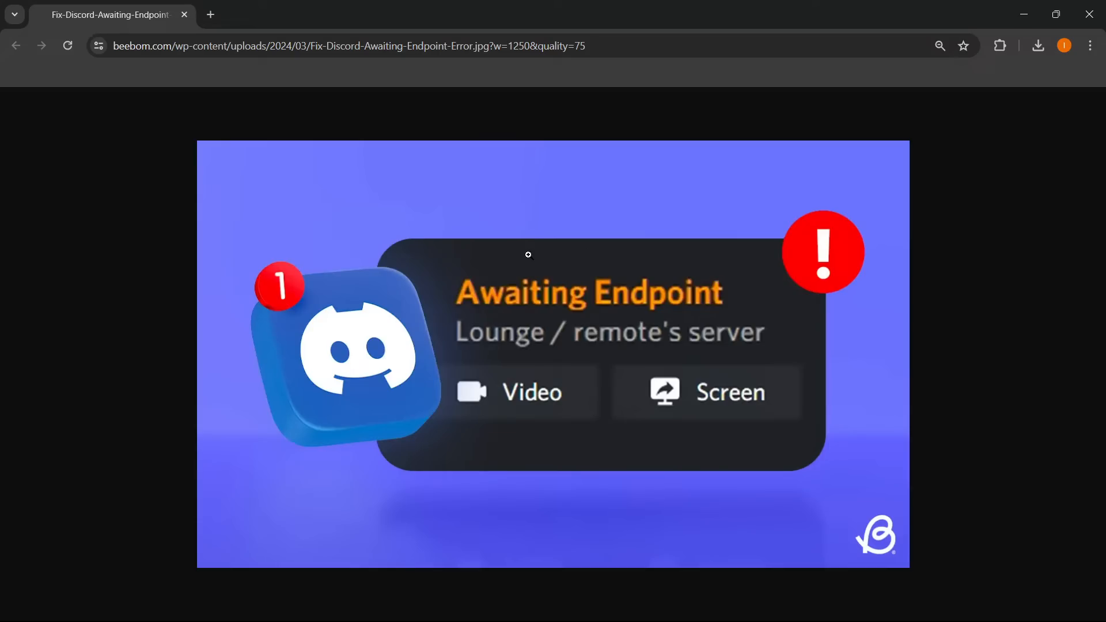
pyautogui.moveTo(581, 309)
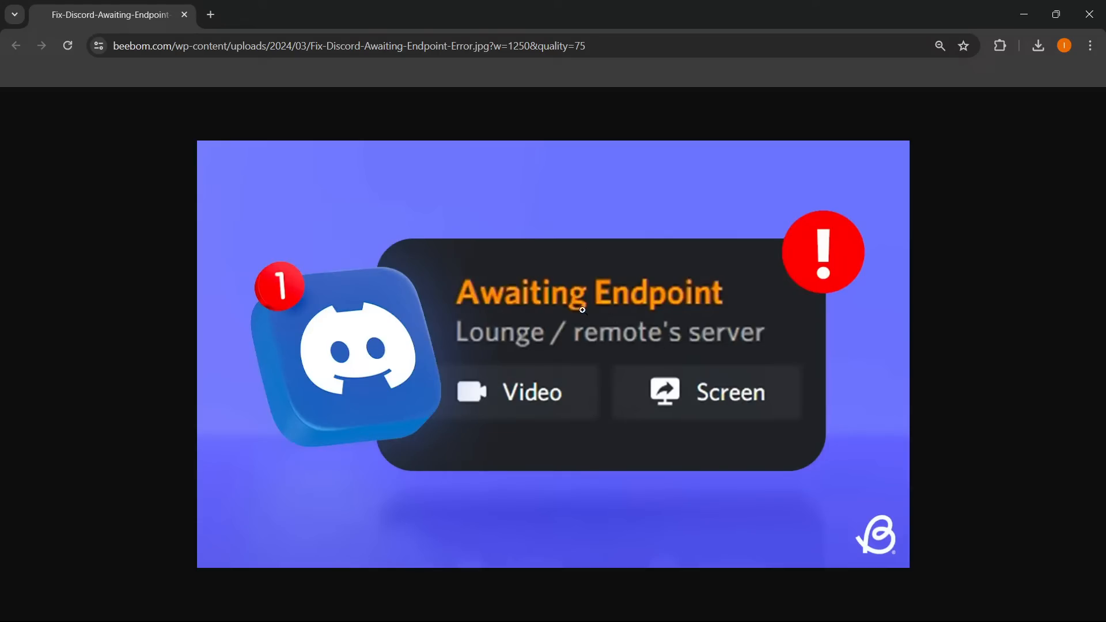
pyautogui.moveTo(615, 271)
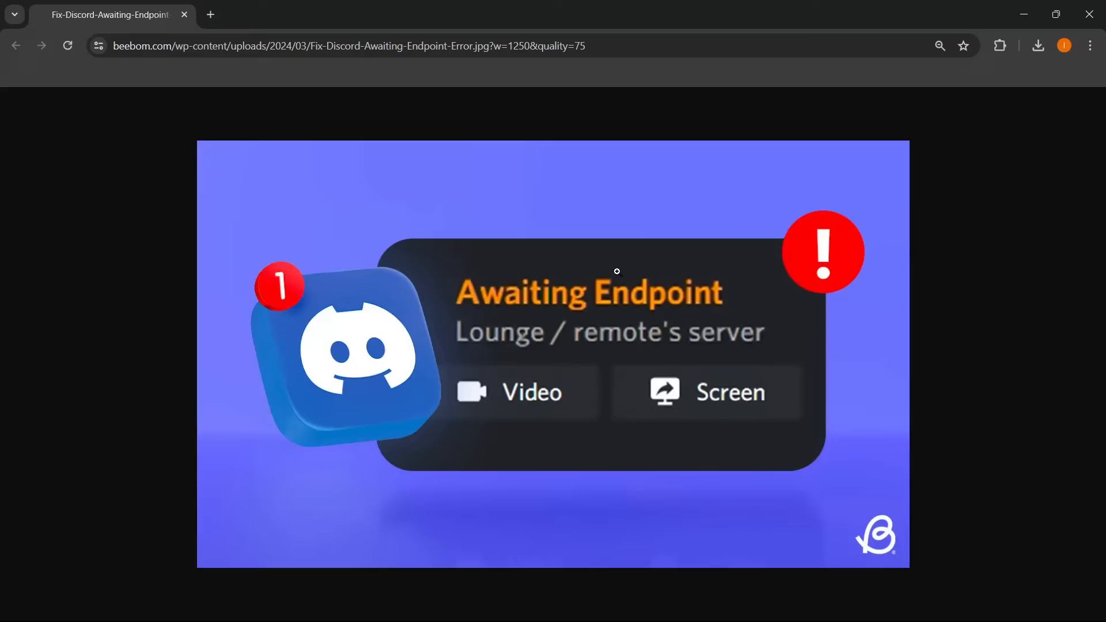
pyautogui.moveTo(536, 309)
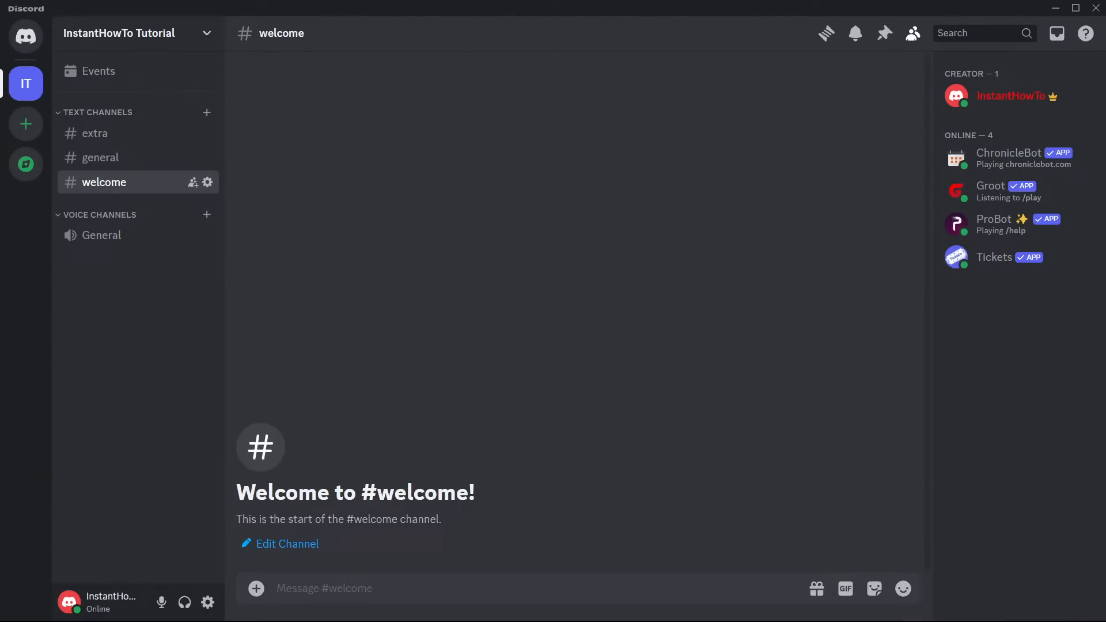
pyautogui.moveTo(754, 166)
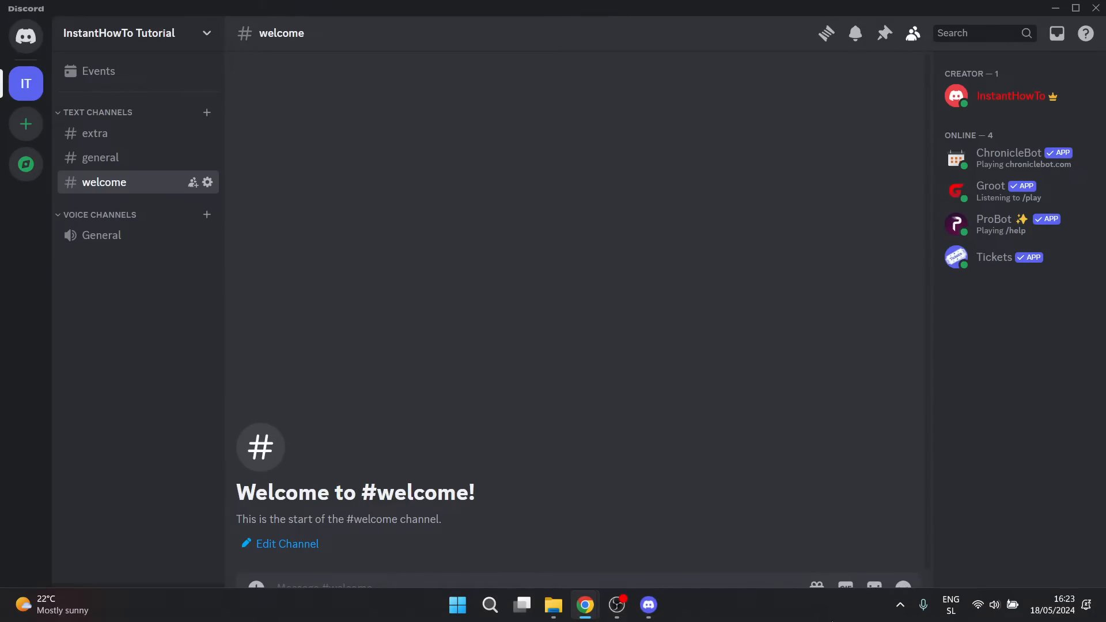
pyautogui.moveTo(830, 619)
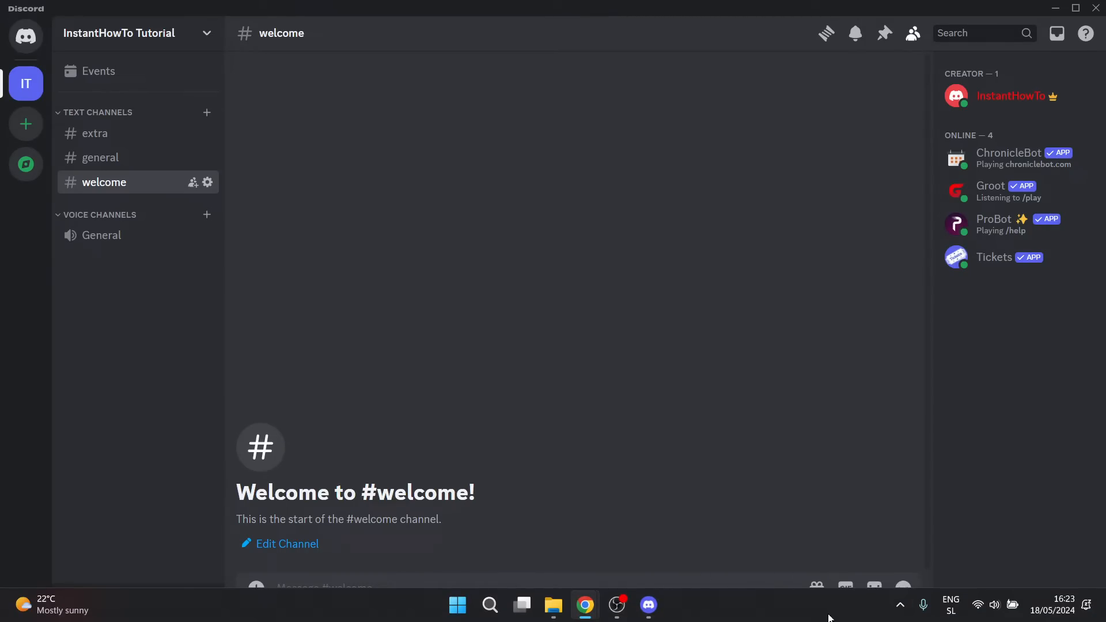
pyautogui.moveTo(733, 596)
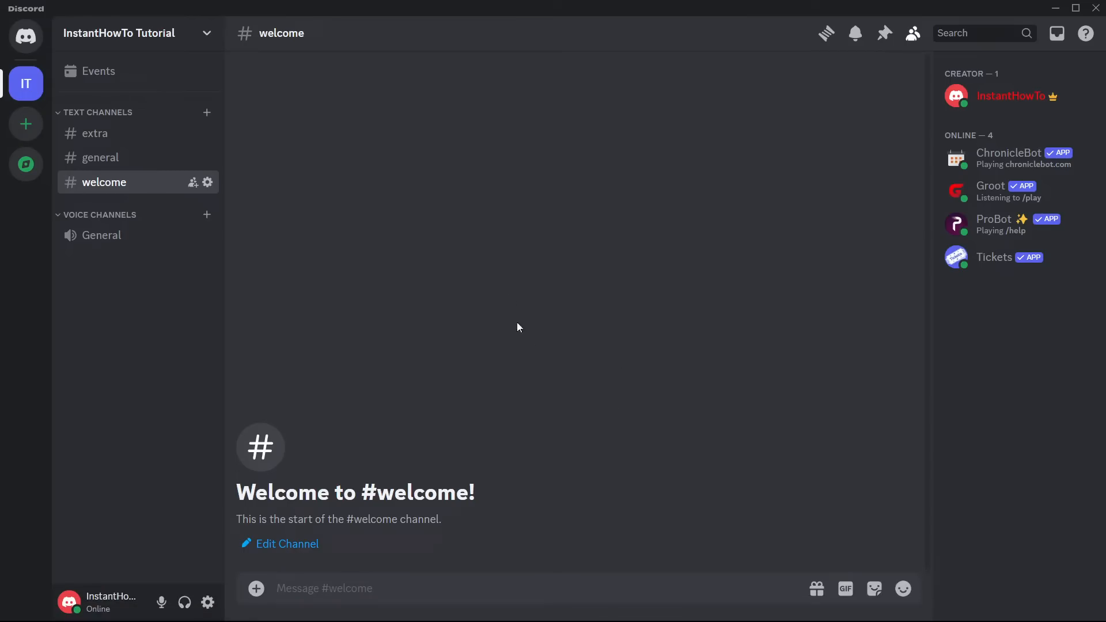
pyautogui.moveTo(529, 339)
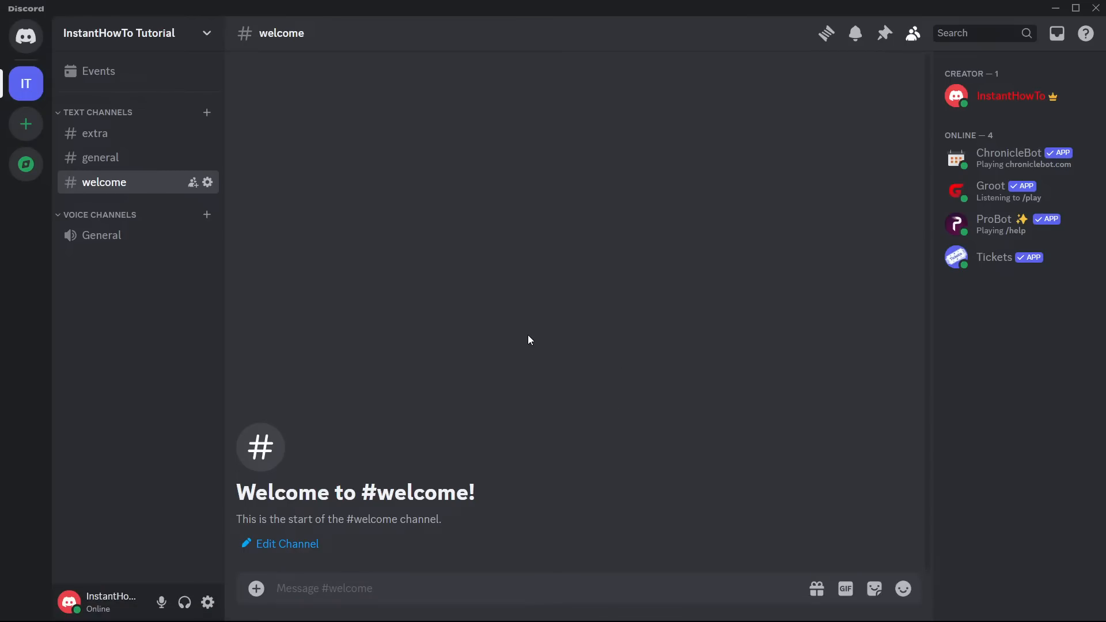
pyautogui.moveTo(476, 256)
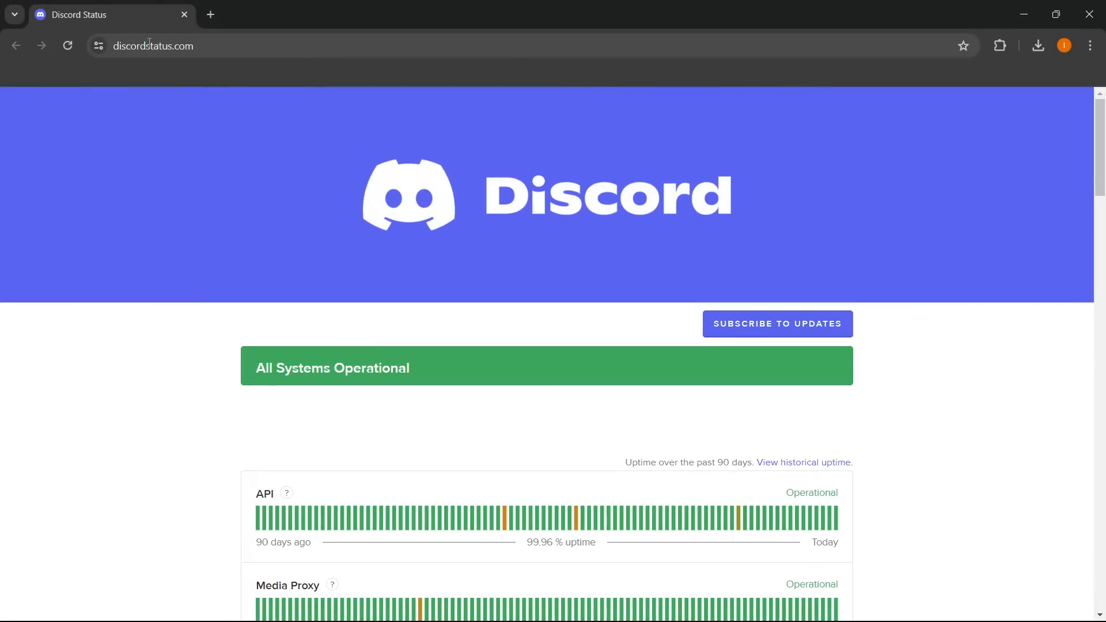
# Scroll through the full service uptime list (Gateway, Voice, Client, Payments) and back up.
pyautogui.scroll(-3)
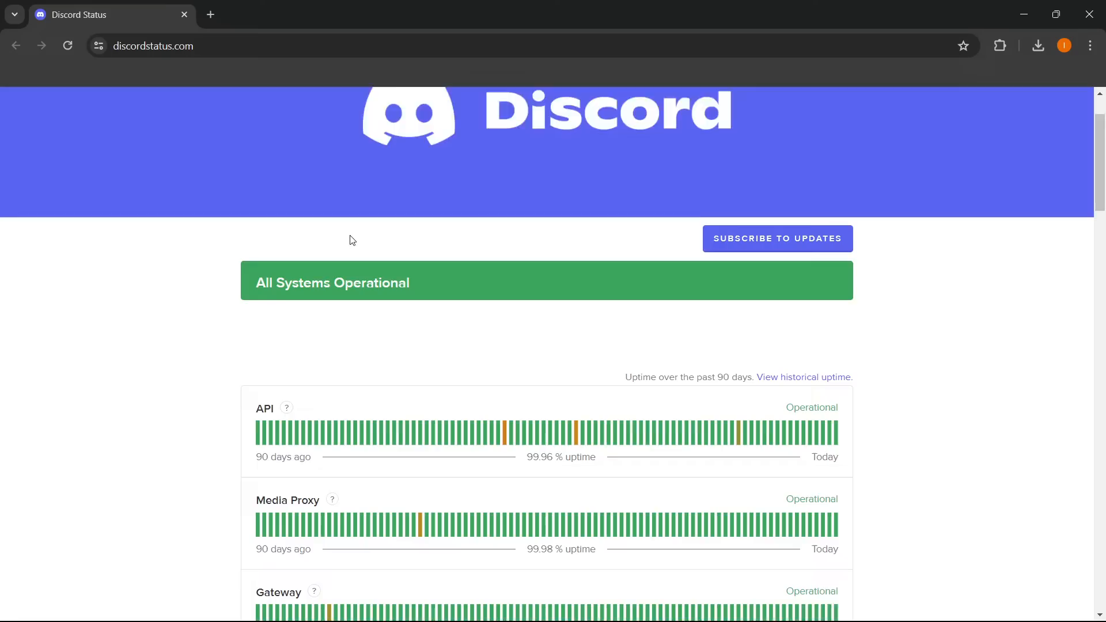
pyautogui.scroll(-3)
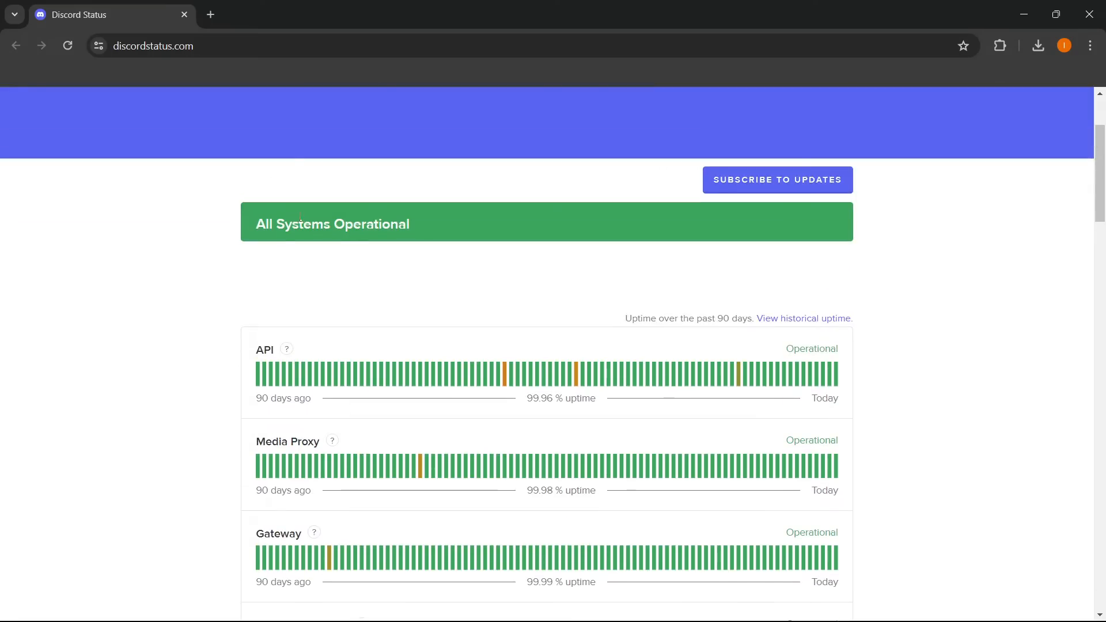
pyautogui.moveTo(466, 258)
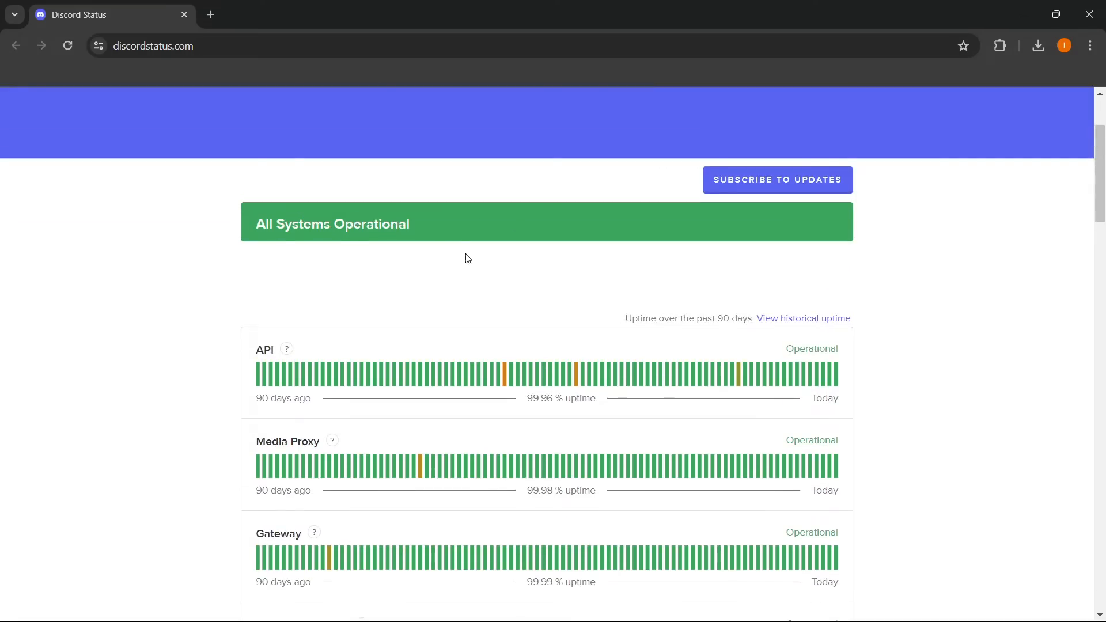
pyautogui.scroll(-3)
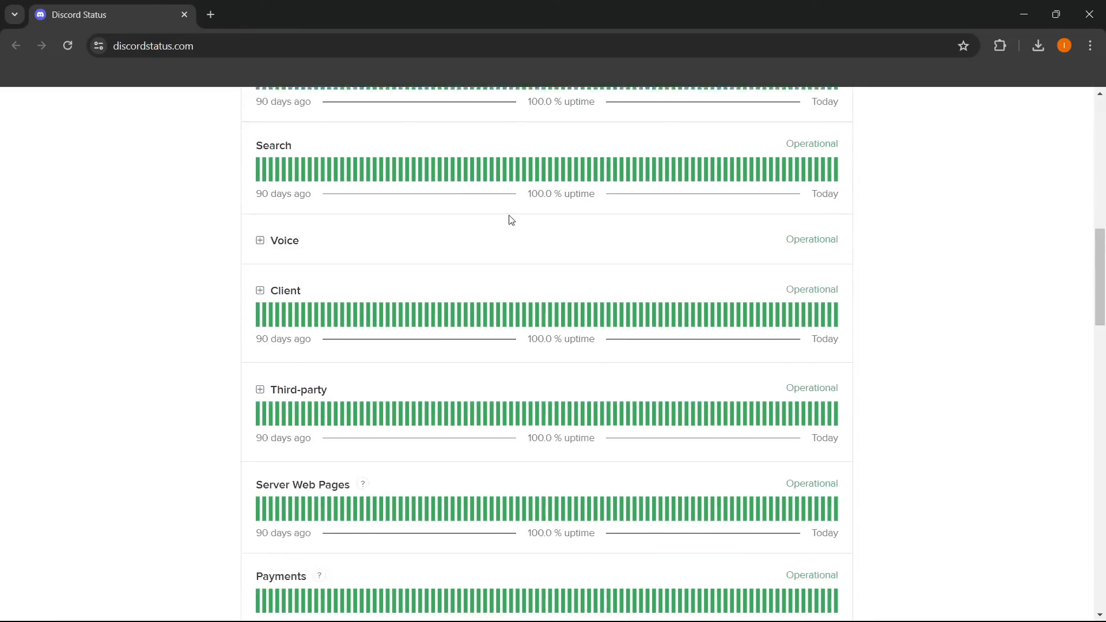
pyautogui.scroll(3)
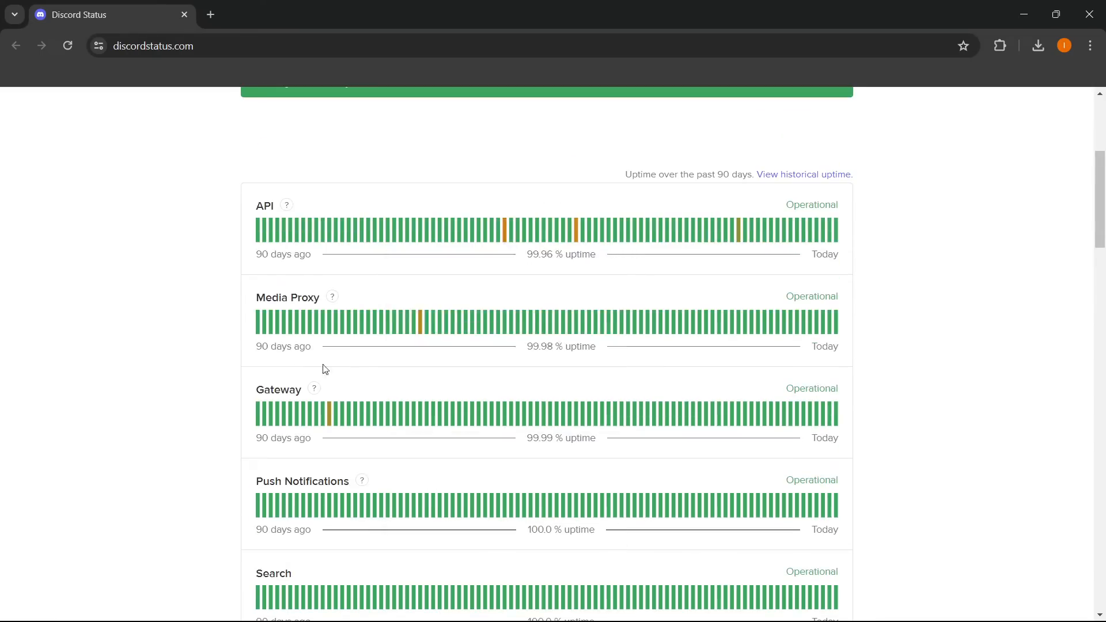
pyautogui.scroll(-3)
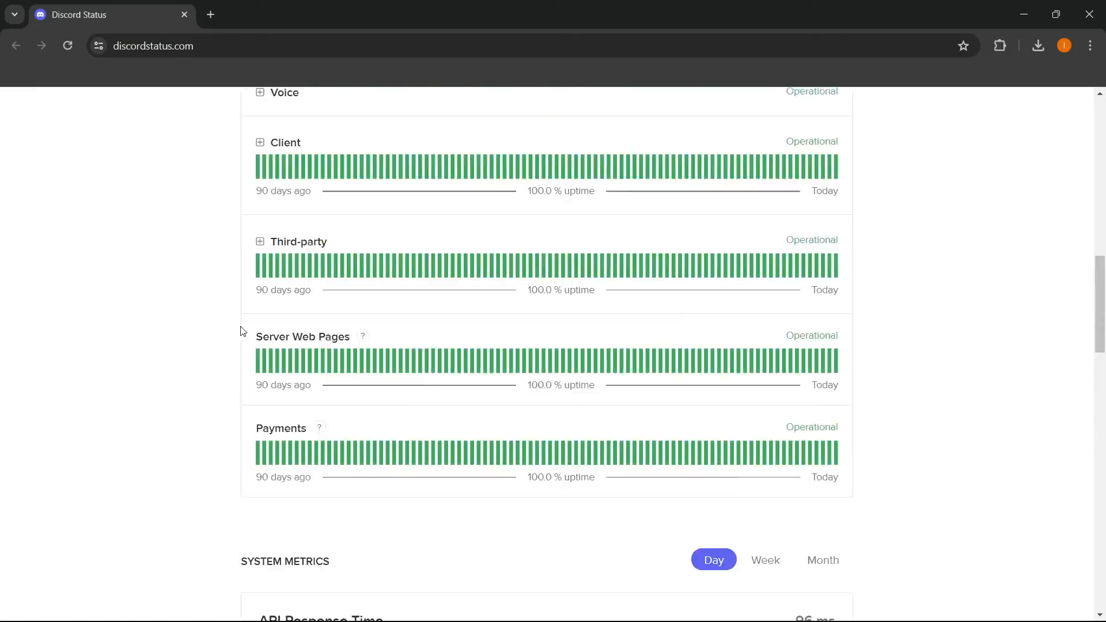
pyautogui.scroll(3)
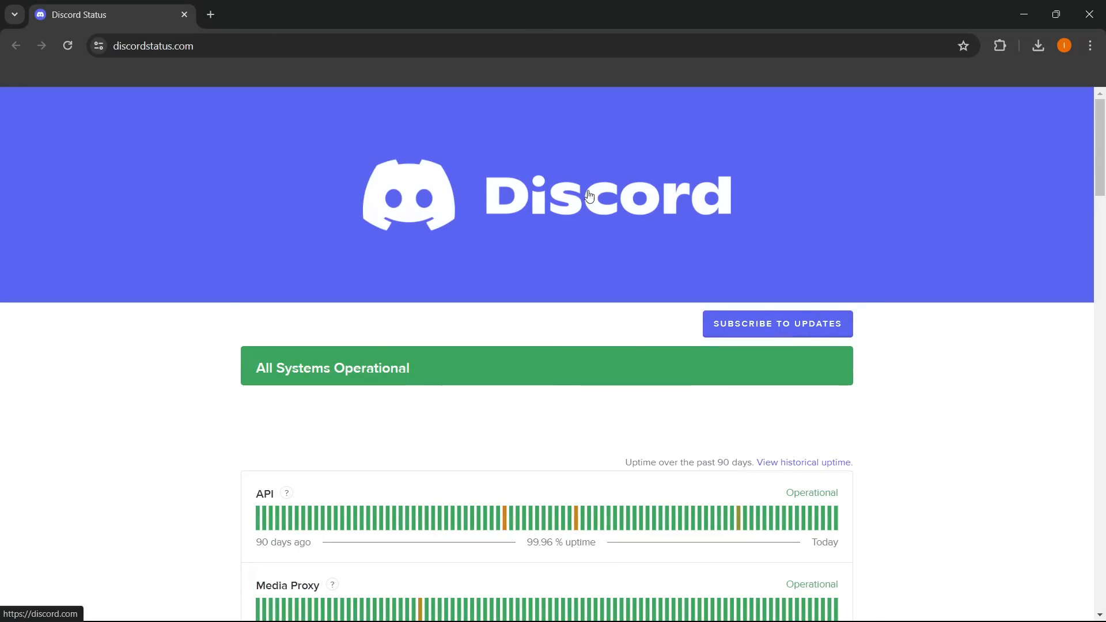
pyautogui.moveTo(1024, 5)
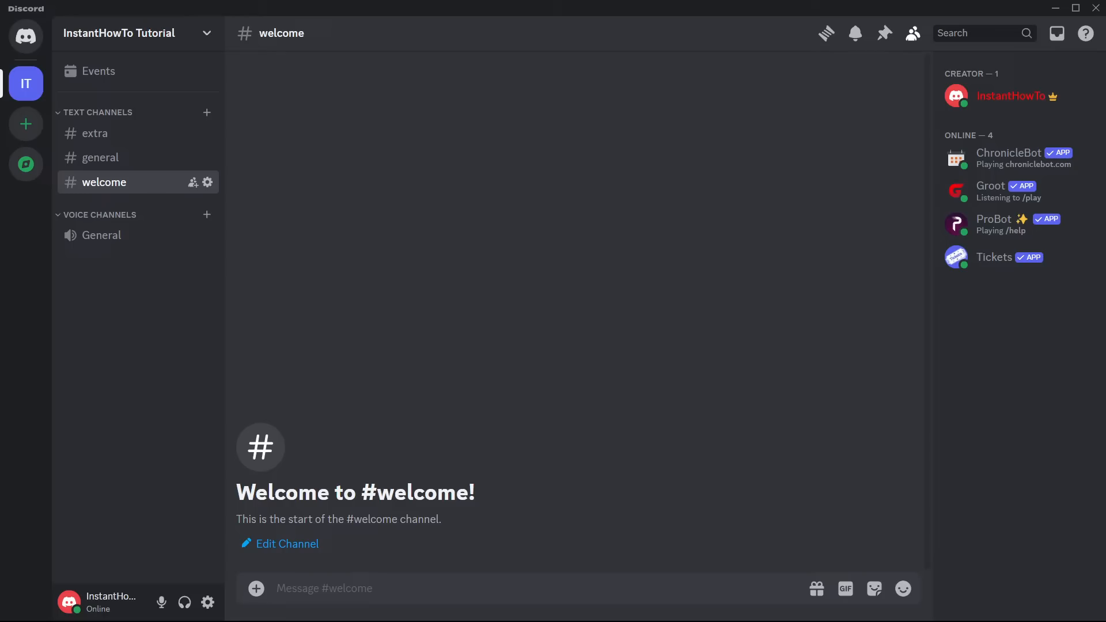
pyautogui.moveTo(668, 232)
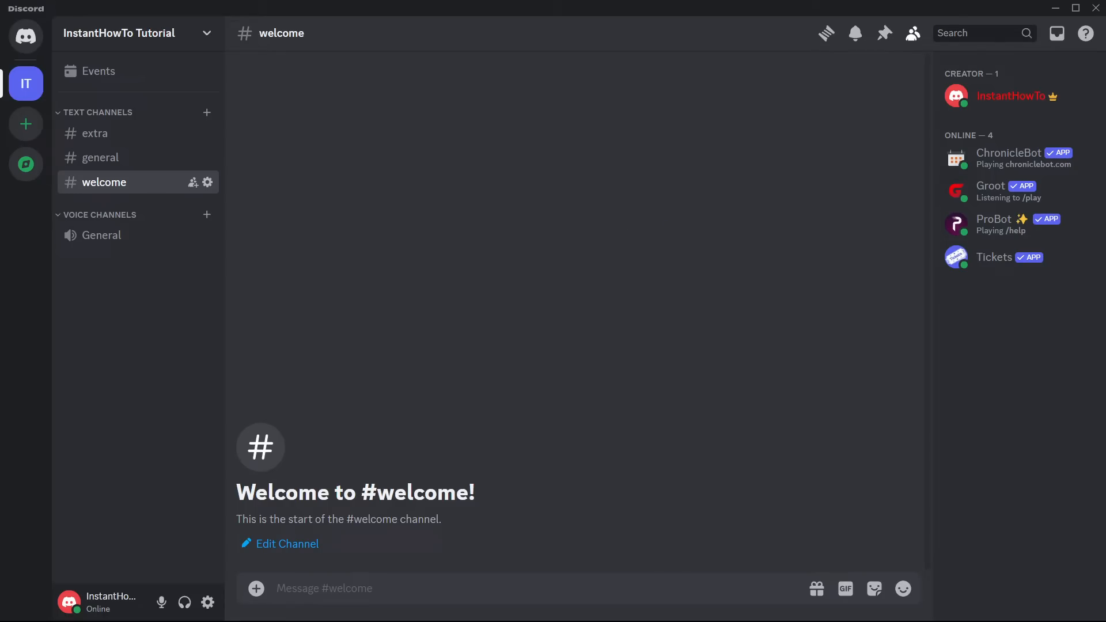
pyautogui.moveTo(1058, 7)
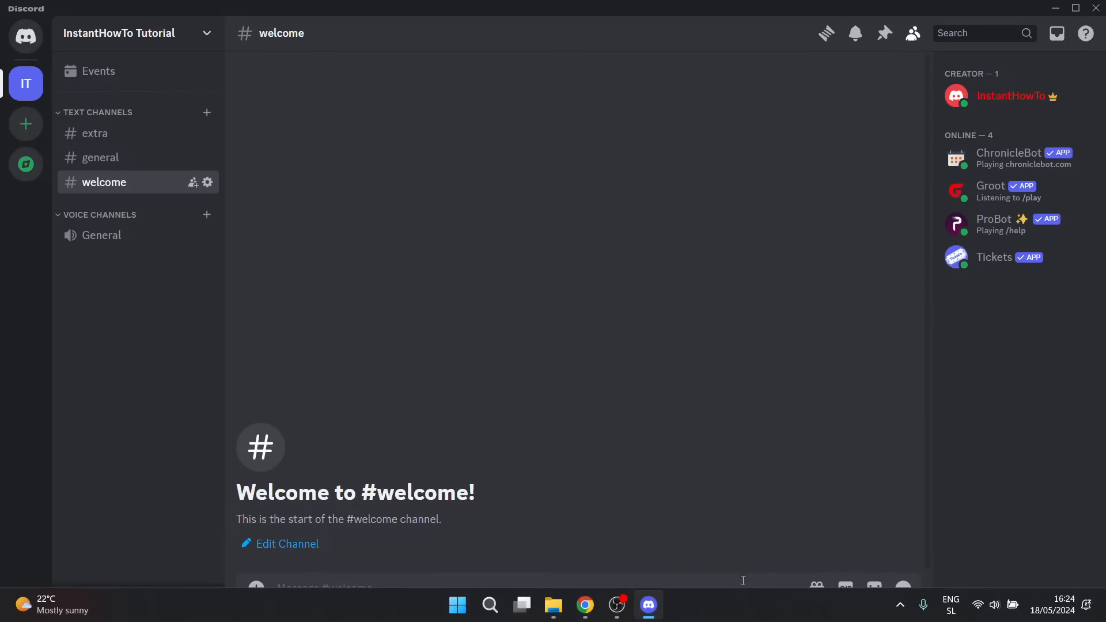
# Launch Task Manager from the taskbar menu, review running processes, then close it.
pyautogui.rightClick(754, 605)
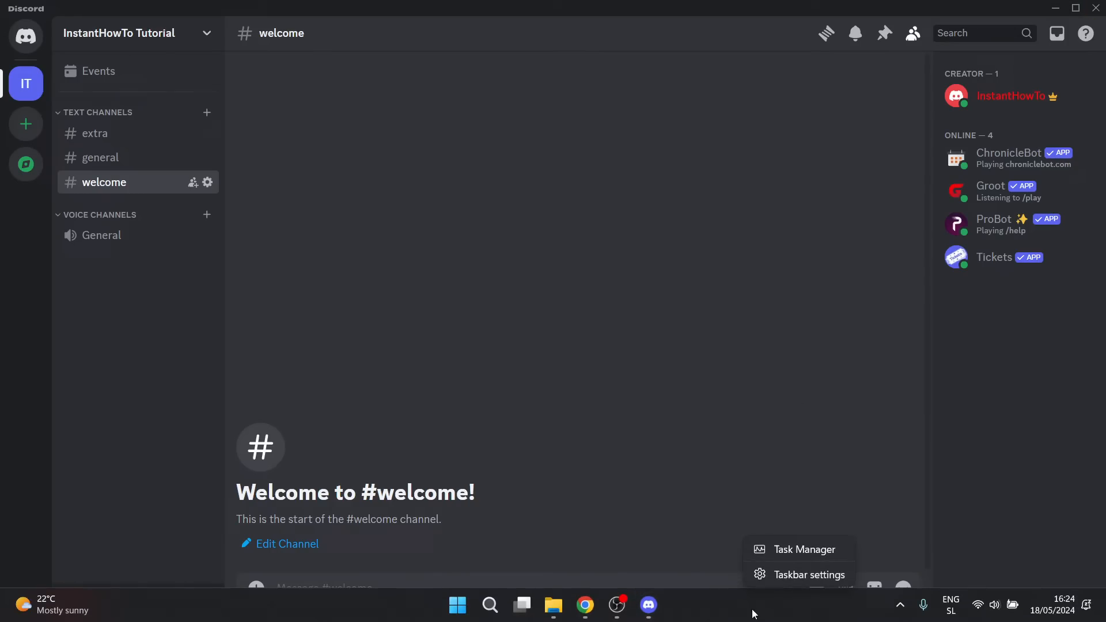
pyautogui.click(804, 549)
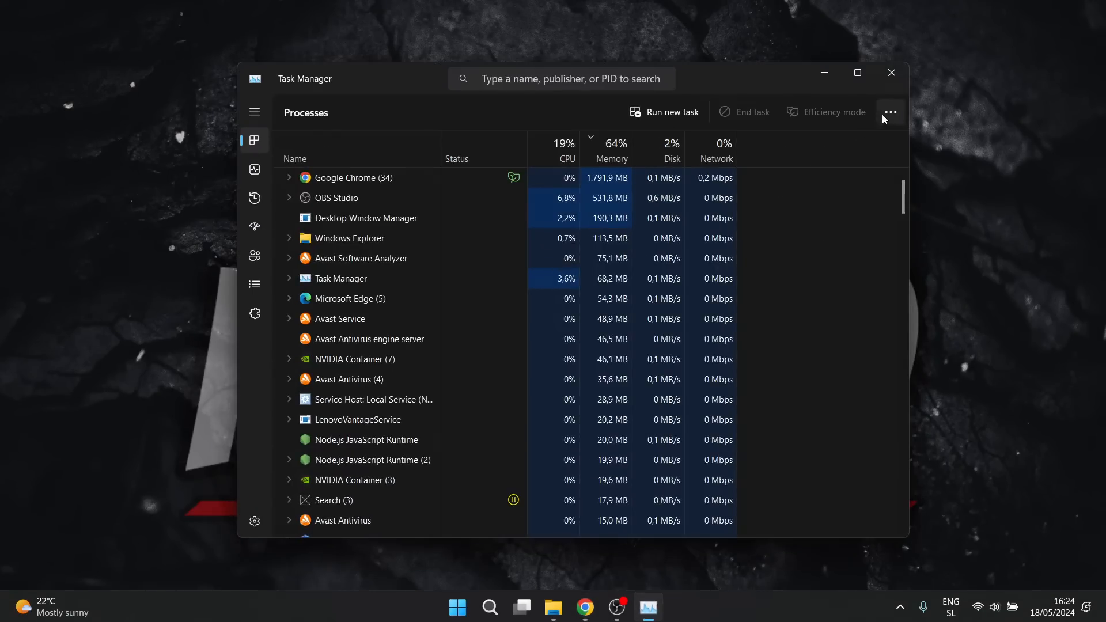
pyautogui.click(503, 606)
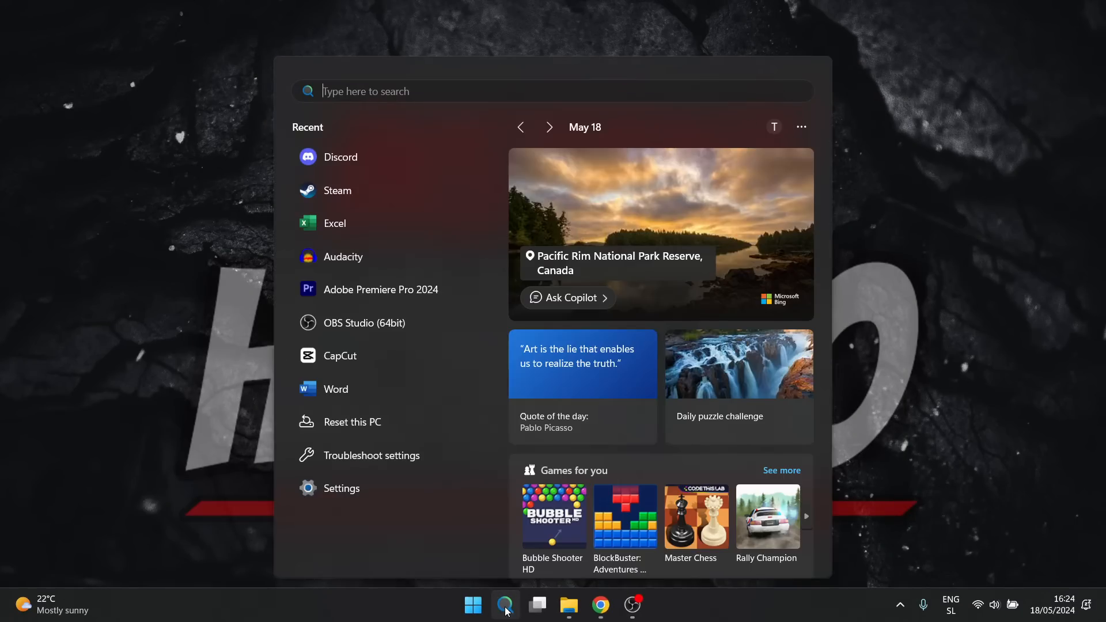
# Relaunch Discord from the Recent apps in Windows Search.
pyautogui.click(340, 157)
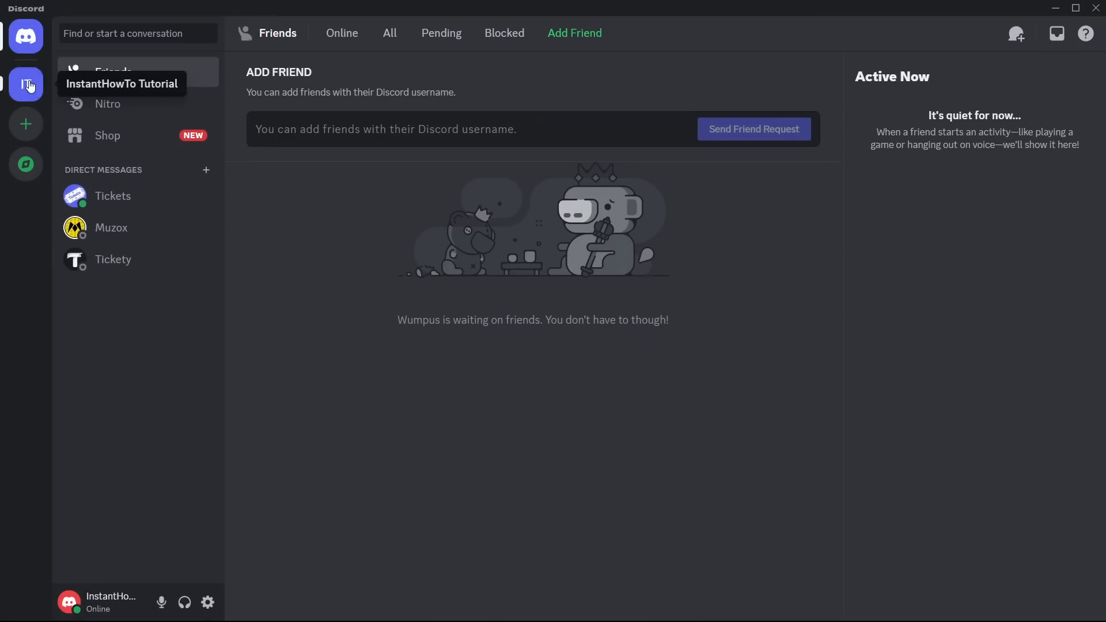
# Switch to the InstantHowTo Tutorial server's welcome channel from the server bar.
pyautogui.click(27, 83)
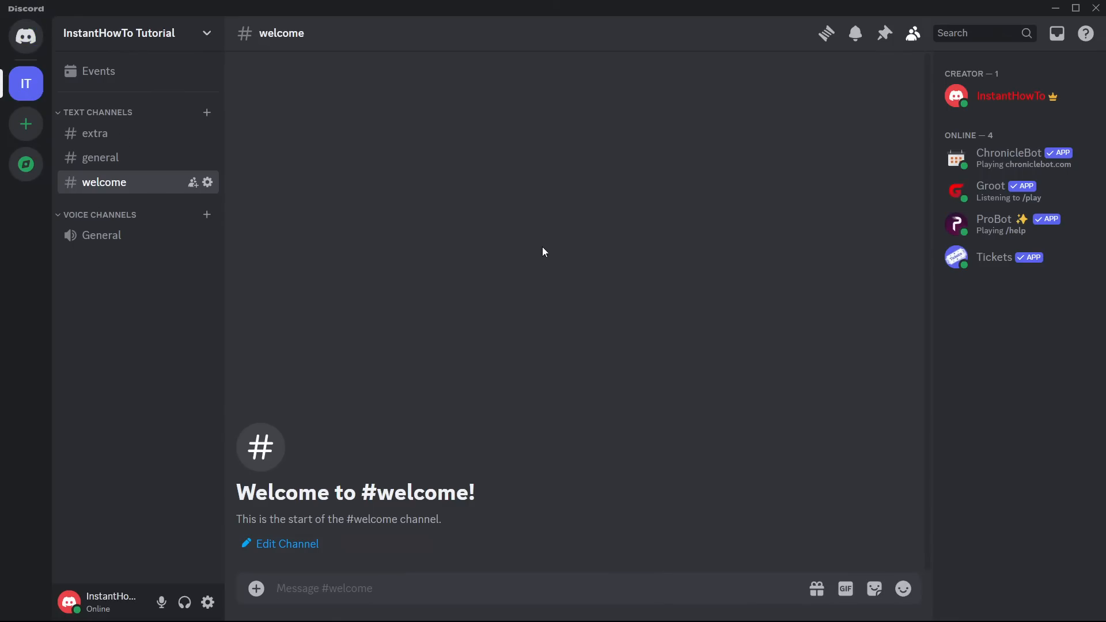
pyautogui.moveTo(670, 219)
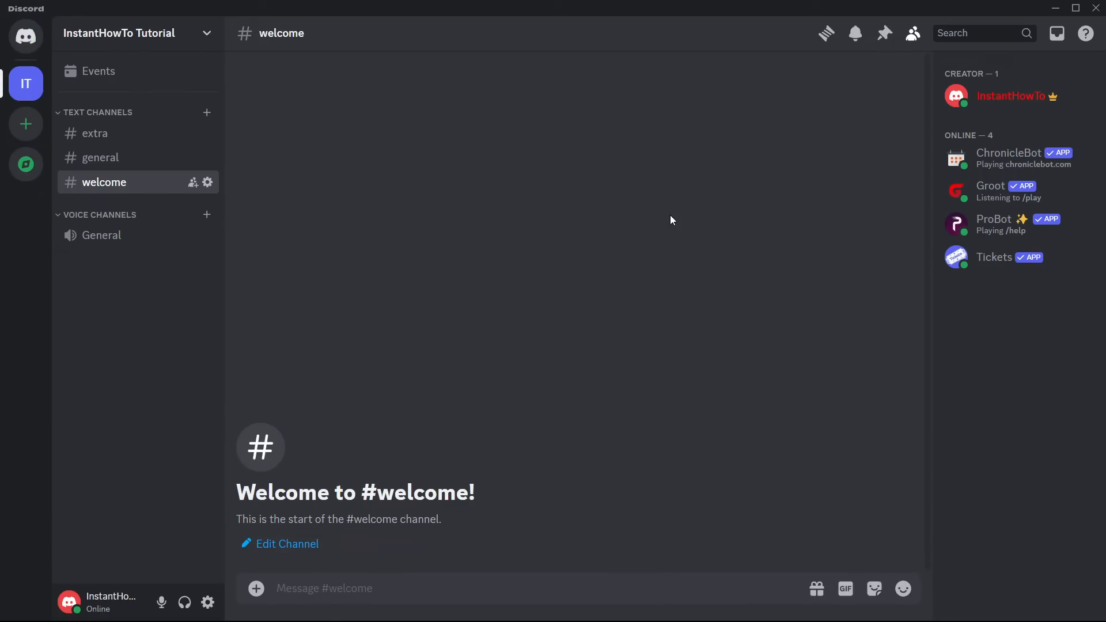
pyautogui.moveTo(583, 373)
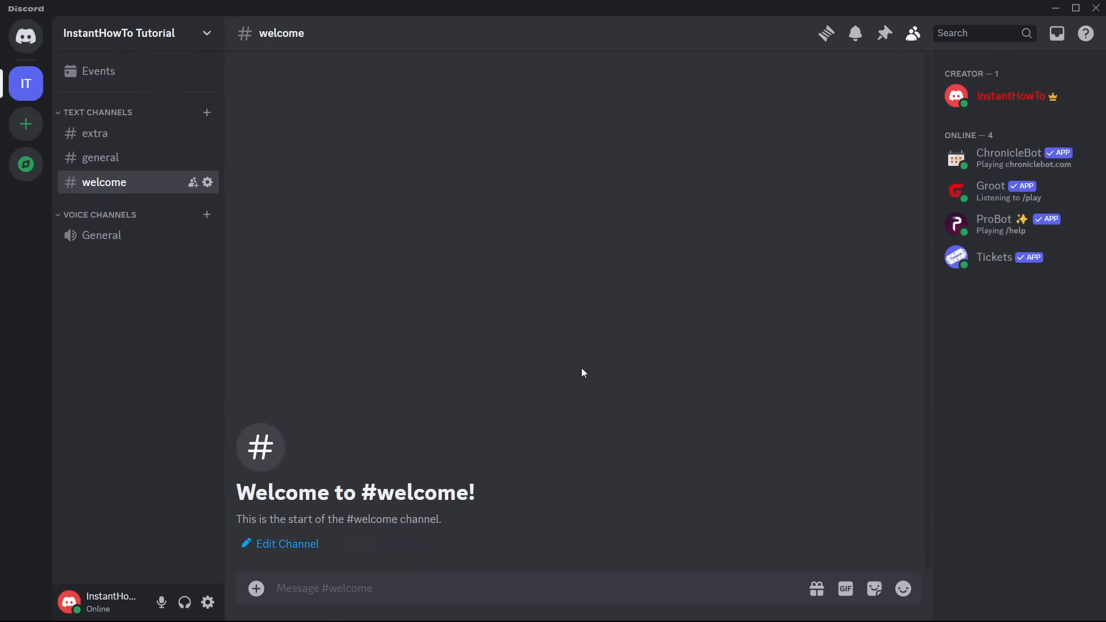
pyautogui.moveTo(653, 322)
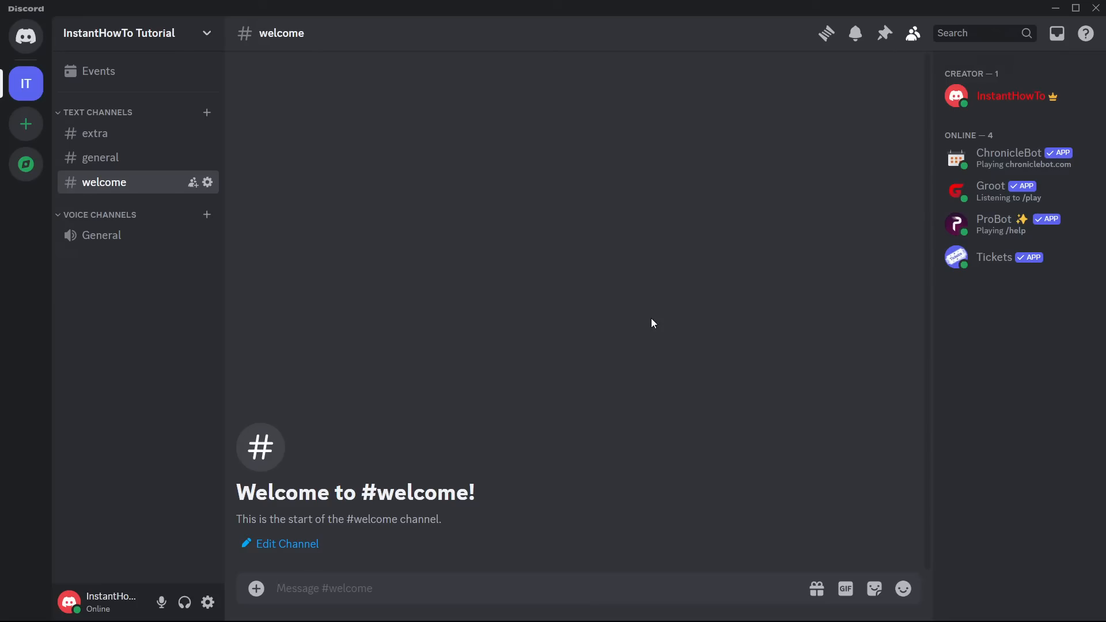
pyautogui.moveTo(696, 328)
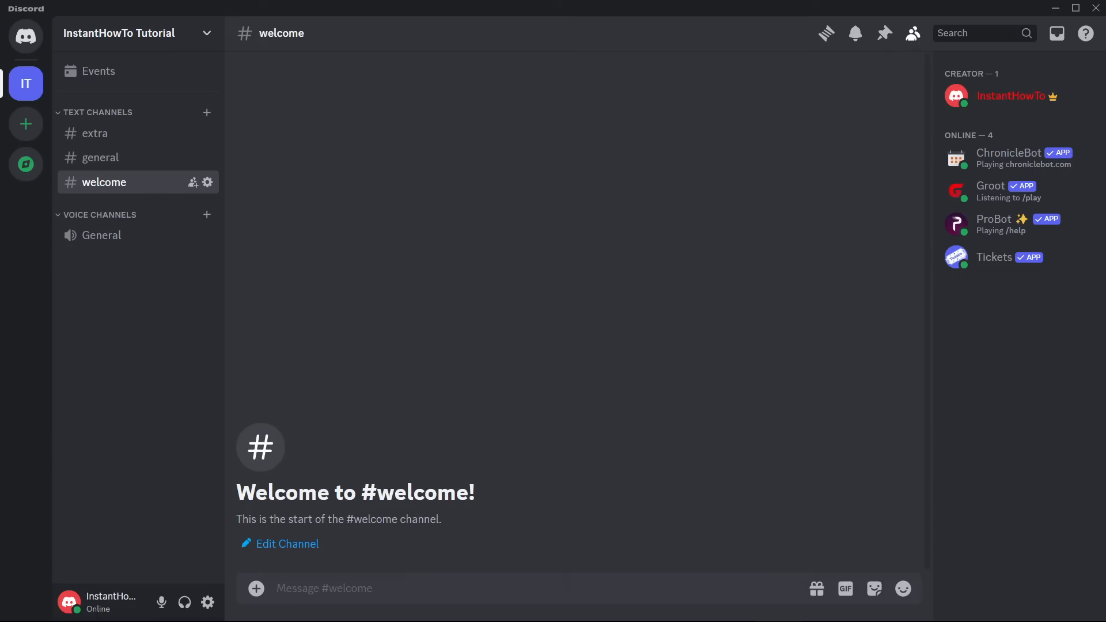
pyautogui.moveTo(207, 603)
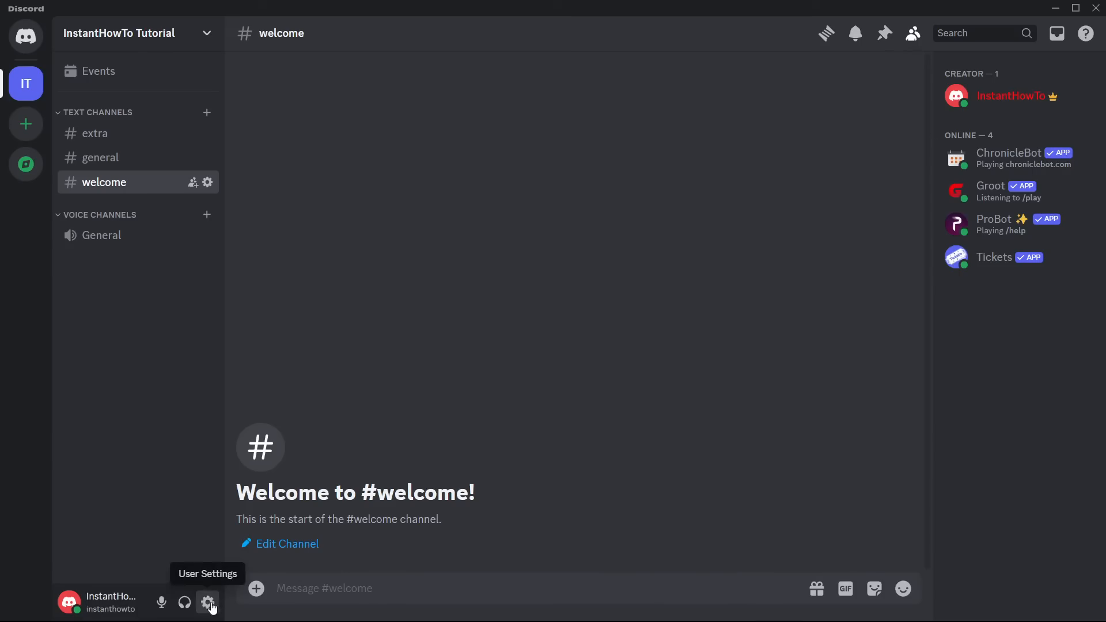
pyautogui.click(209, 602)
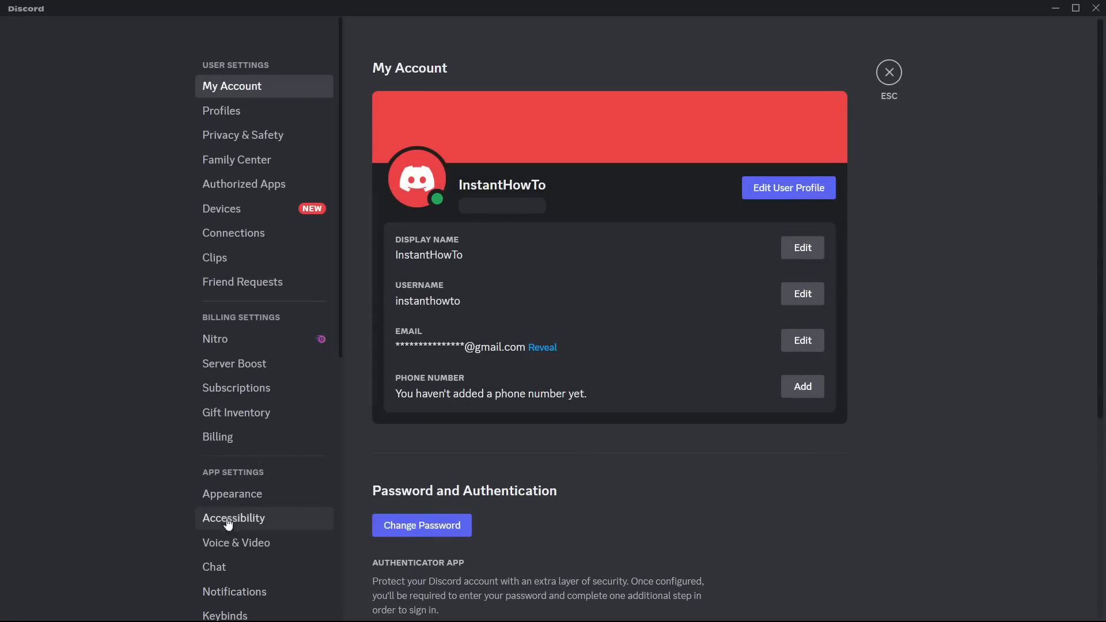
pyautogui.moveTo(267, 321)
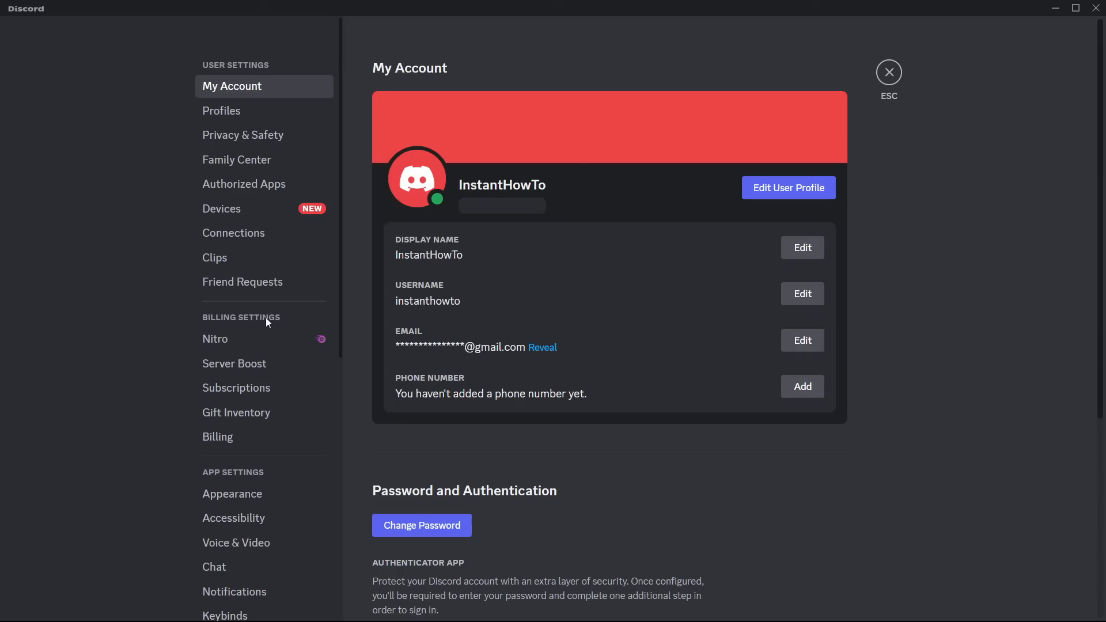
pyautogui.scroll(-3)
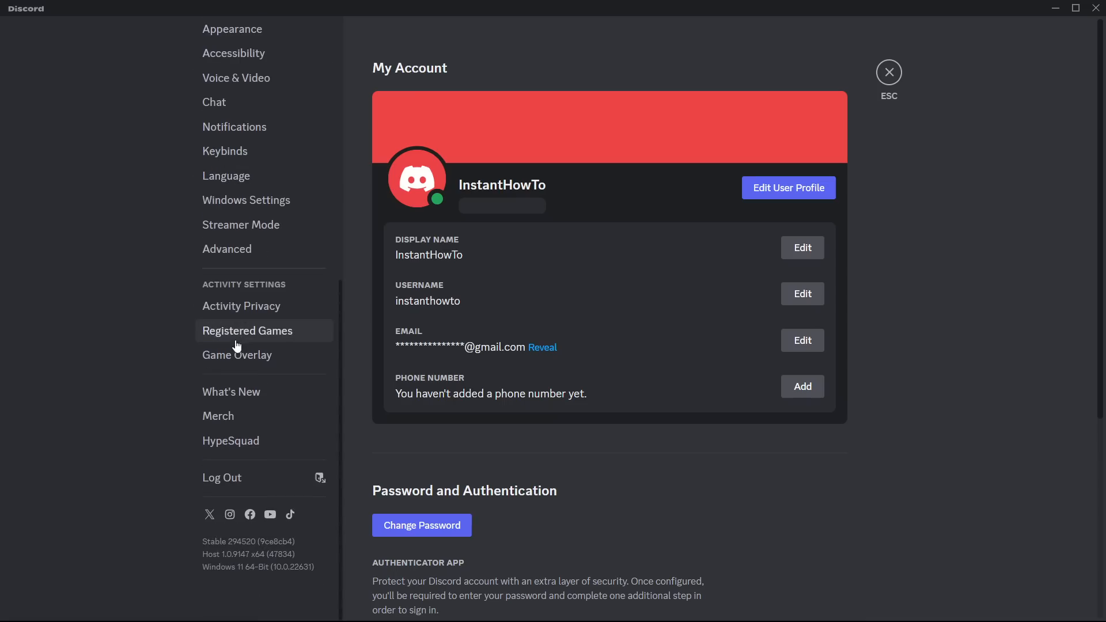
pyautogui.moveTo(262, 479)
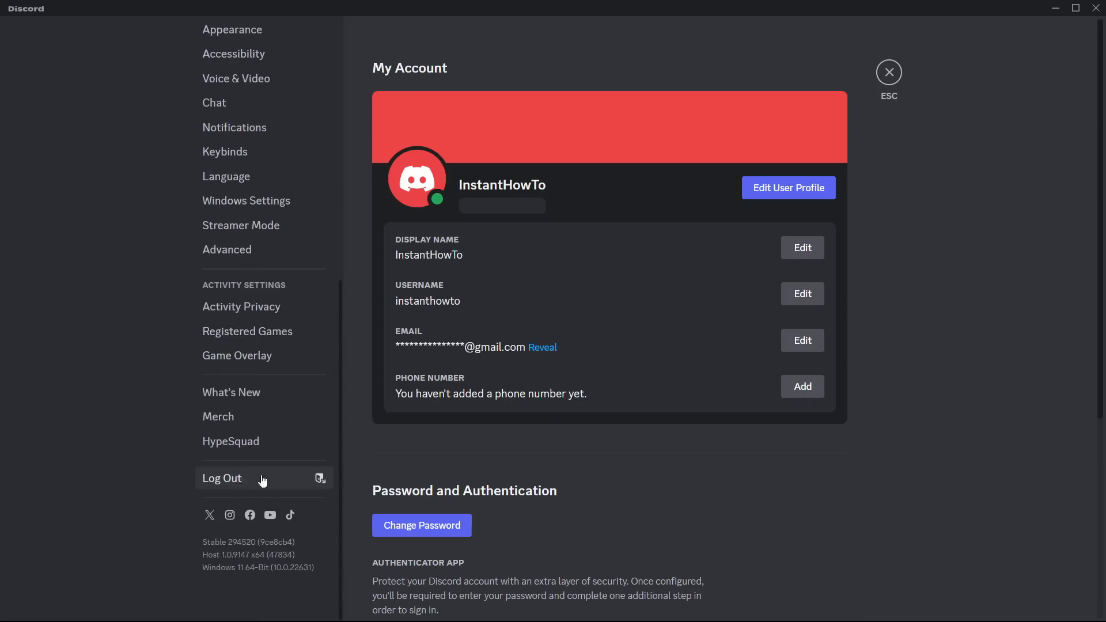
pyautogui.moveTo(261, 501)
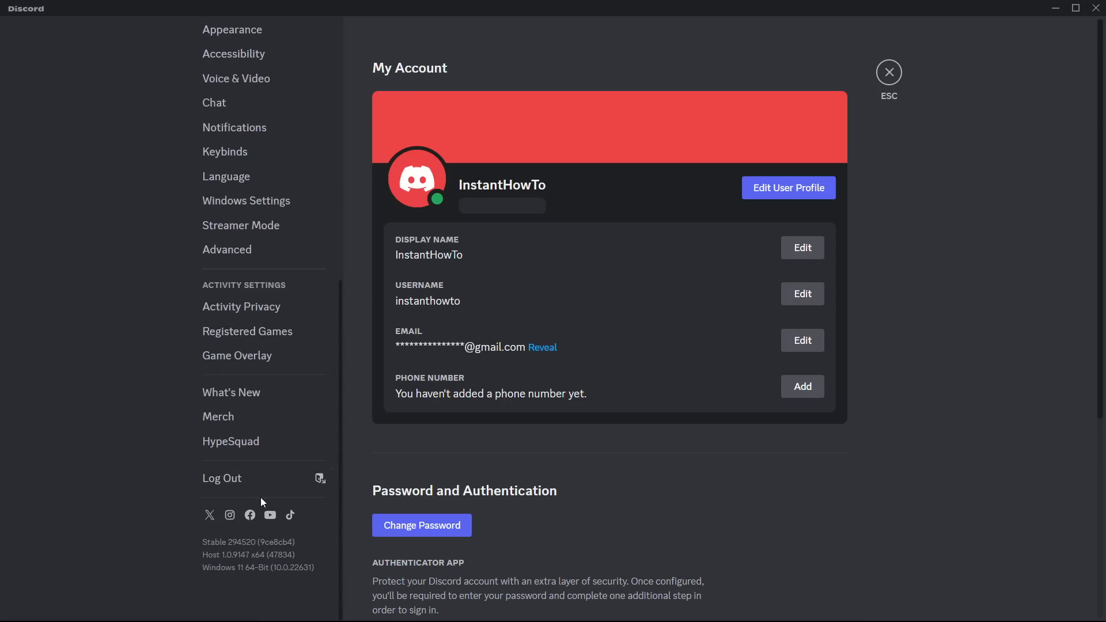
pyautogui.moveTo(889, 73)
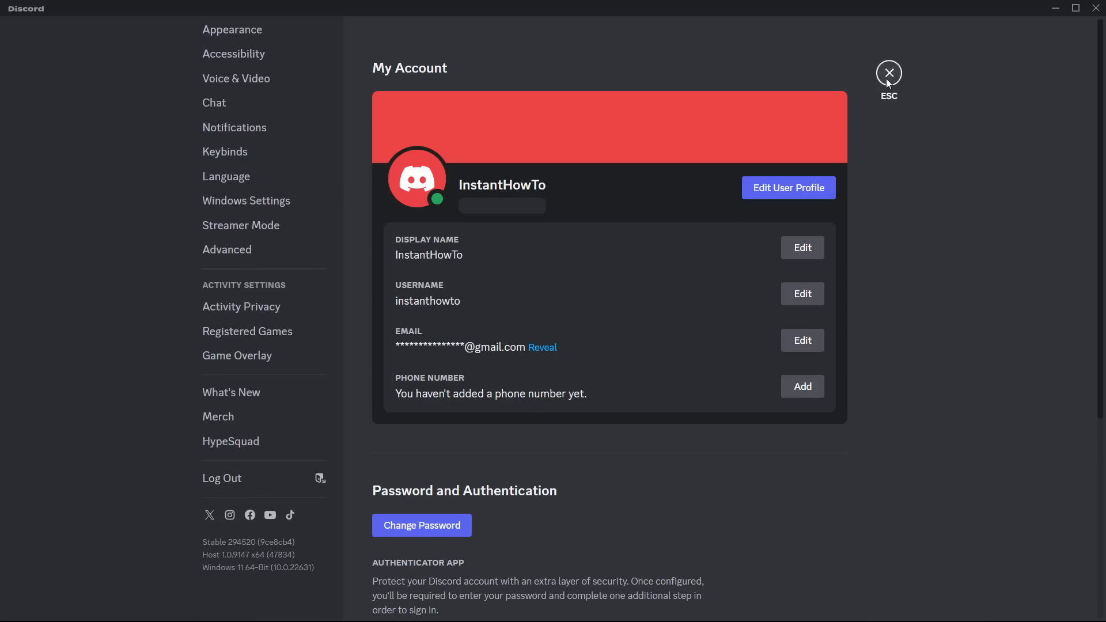
pyautogui.click(888, 73)
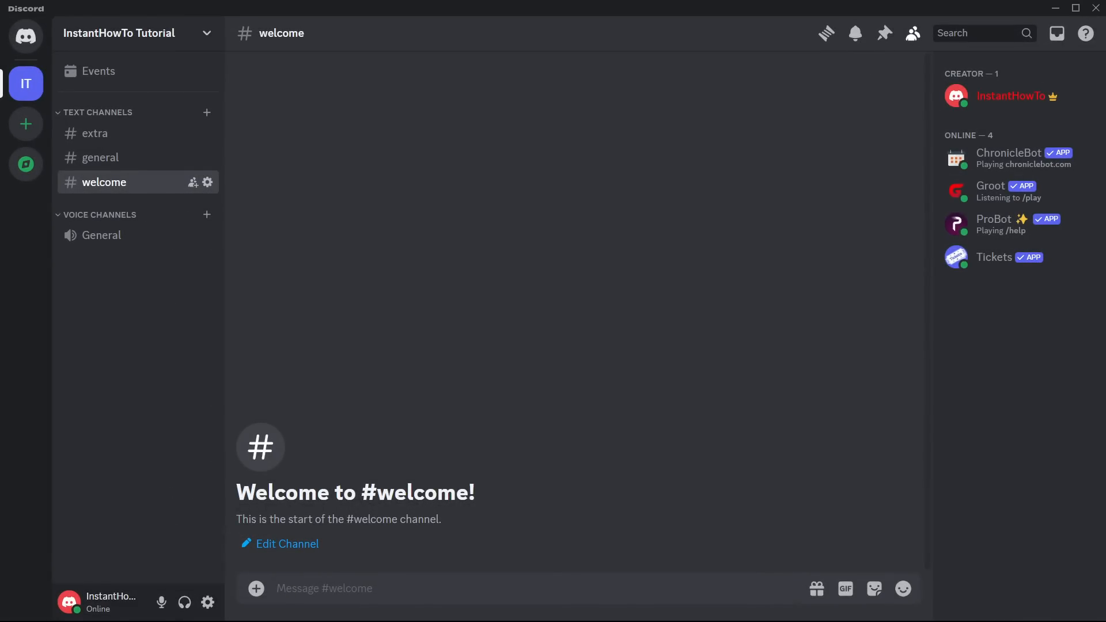
pyautogui.moveTo(689, 325)
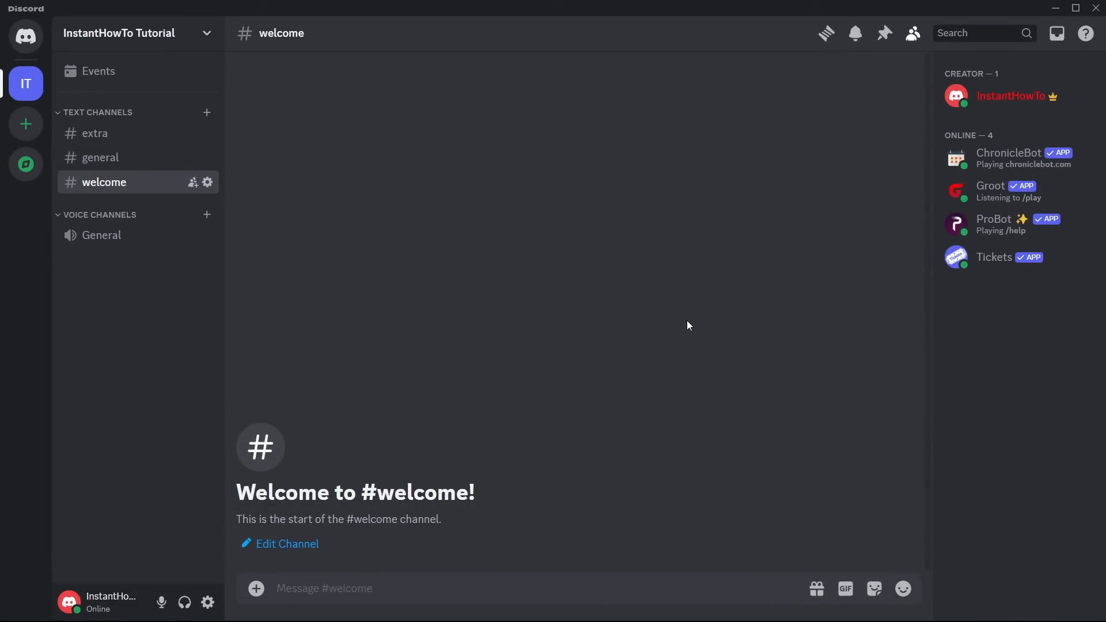
pyautogui.moveTo(692, 274)
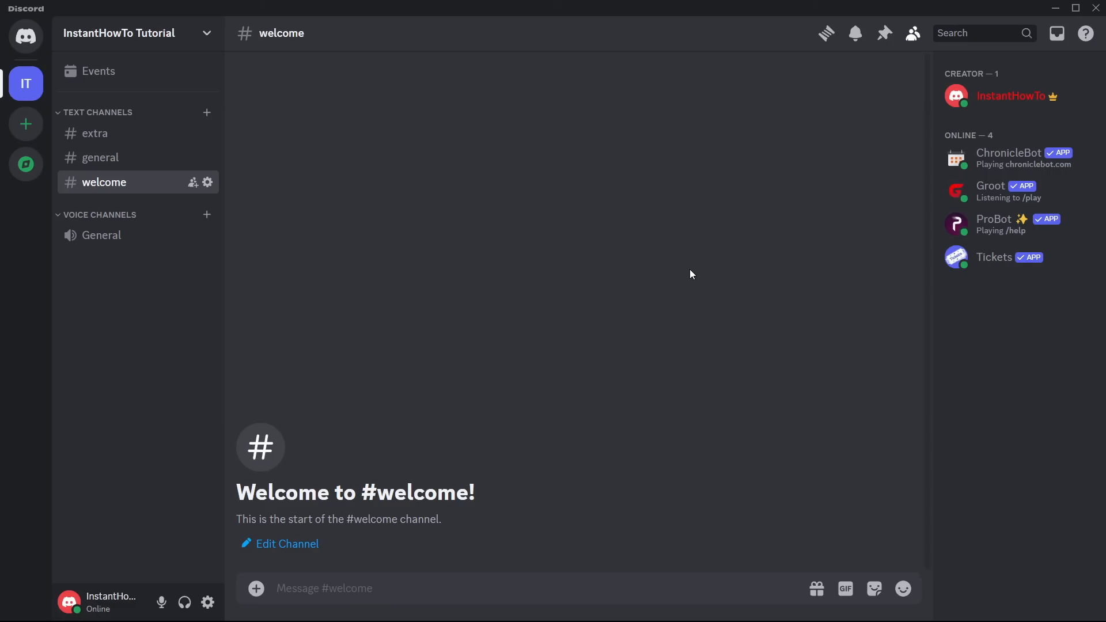
pyautogui.moveTo(581, 291)
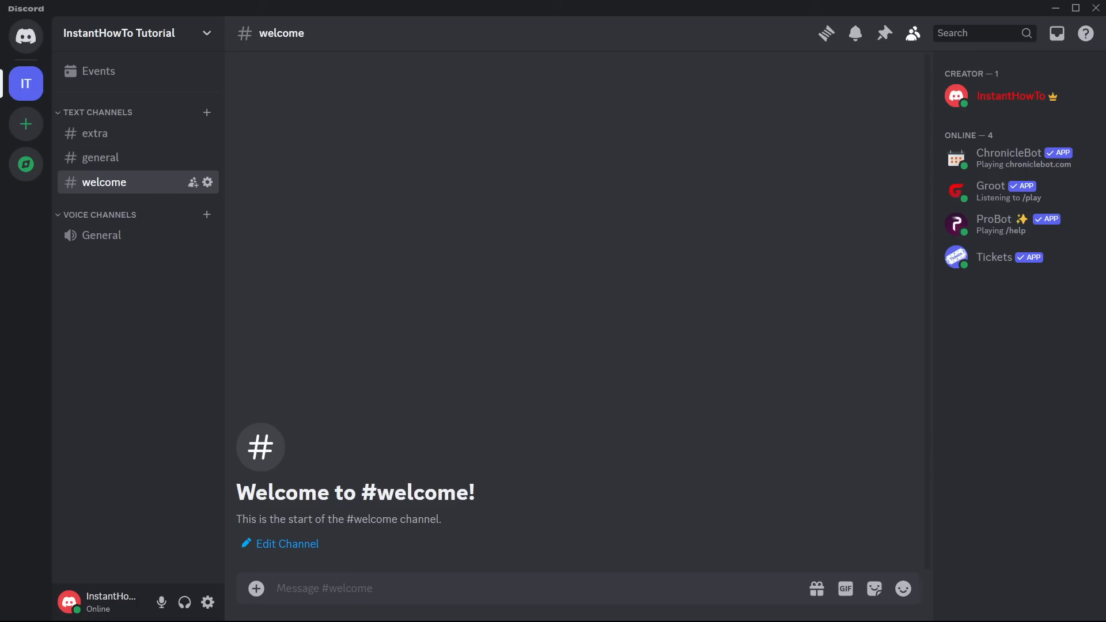
pyautogui.moveTo(659, 311)
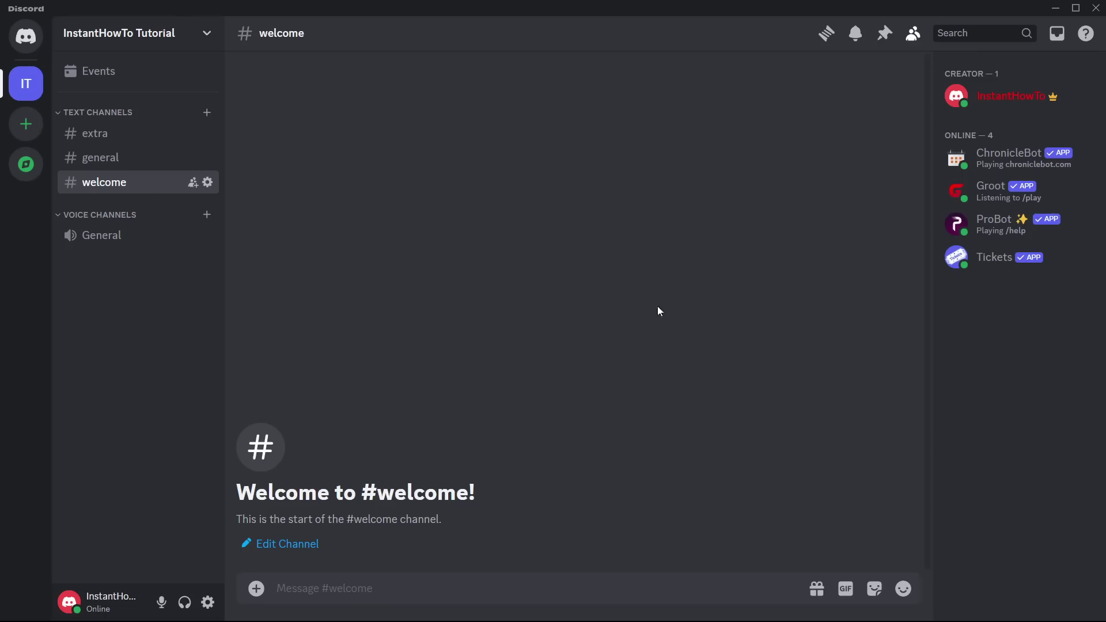
pyautogui.moveTo(636, 310)
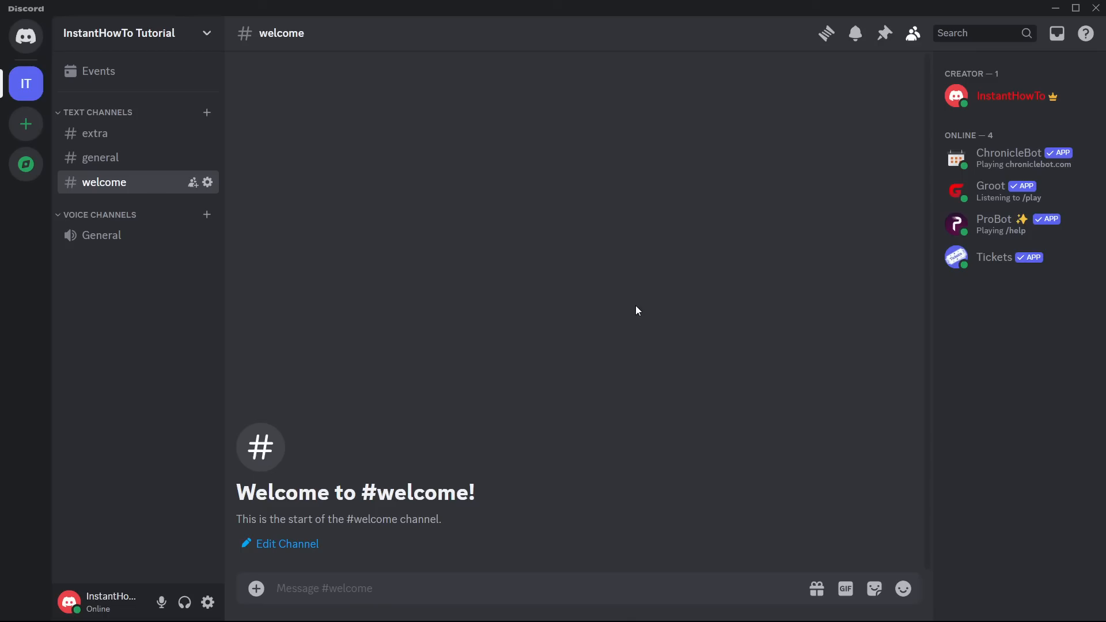